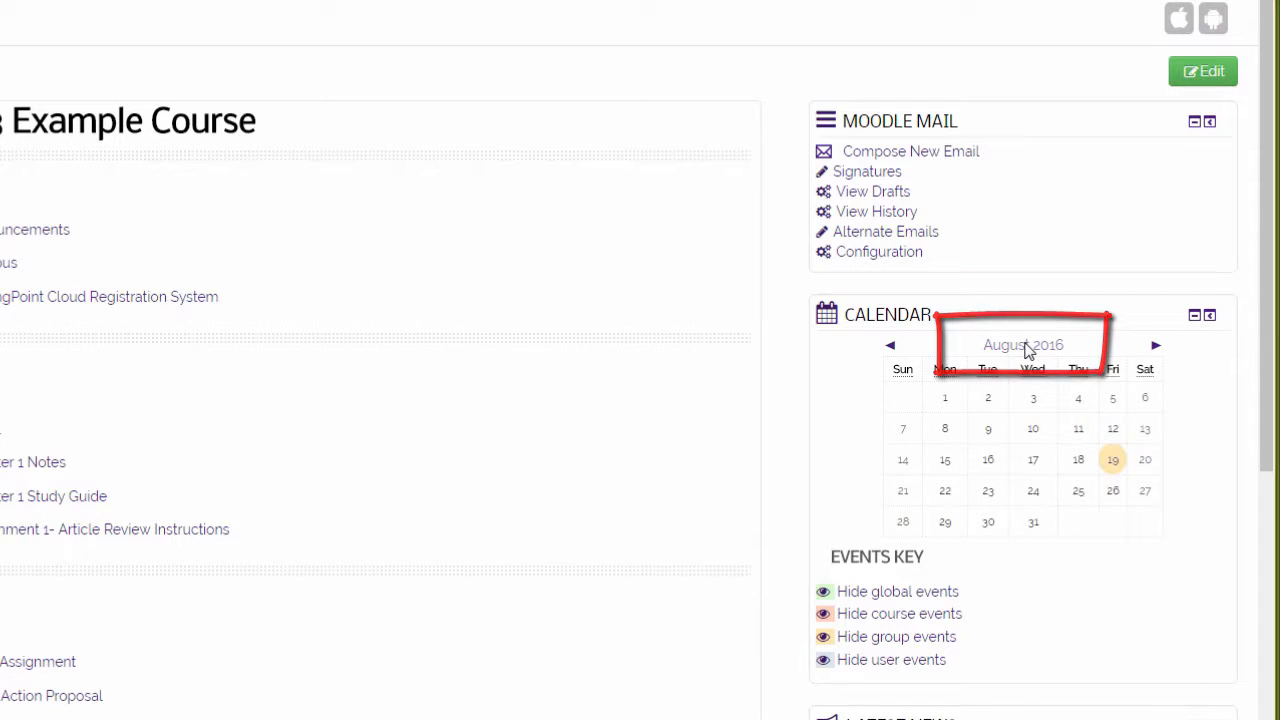
Step: Open the full August 2016 calendar to begin a new course event
left_click(1022, 344)
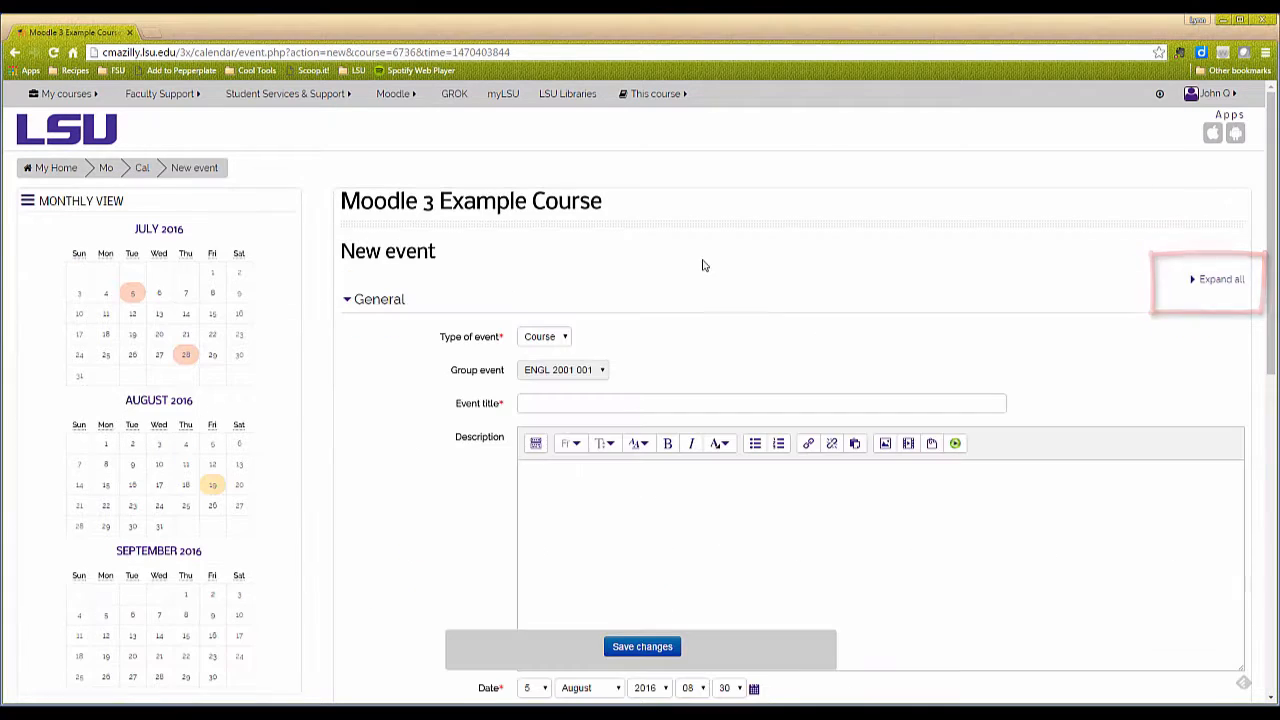
Step: Change the event type from Course to Group (ENGL 2001 001)
left_click(545, 336)
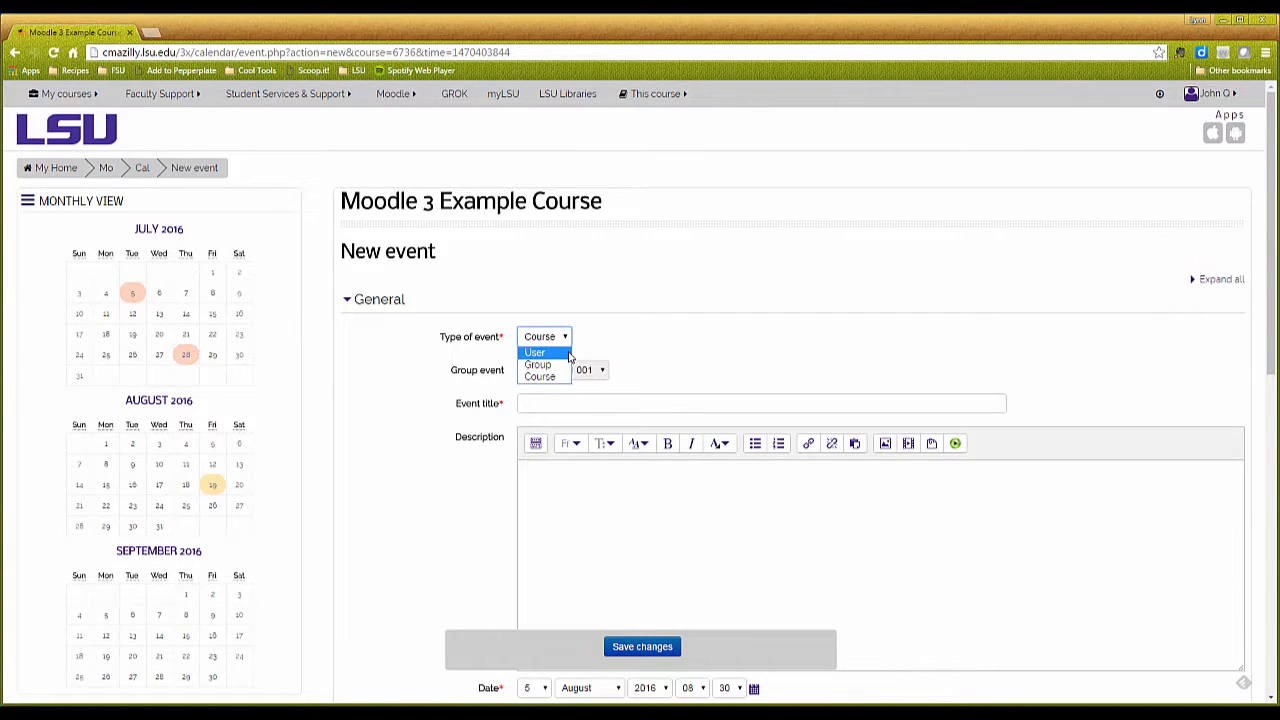
mouse_move(540, 377)
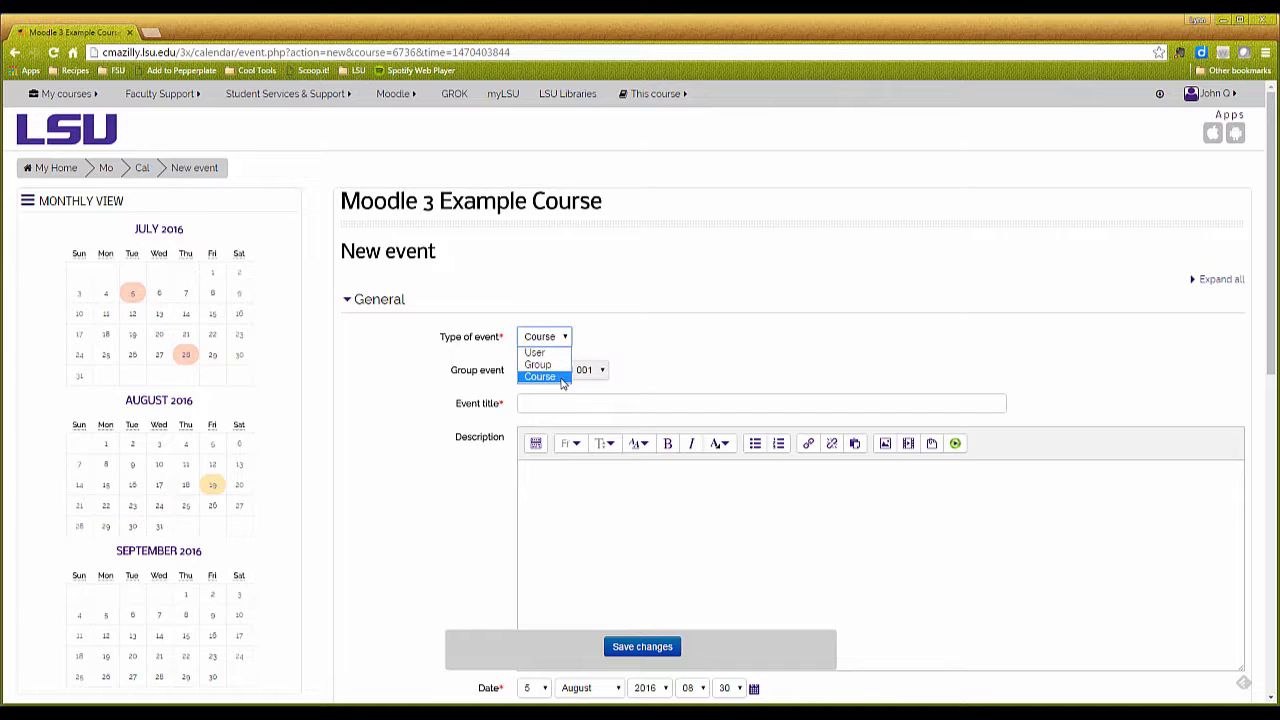
mouse_move(538, 364)
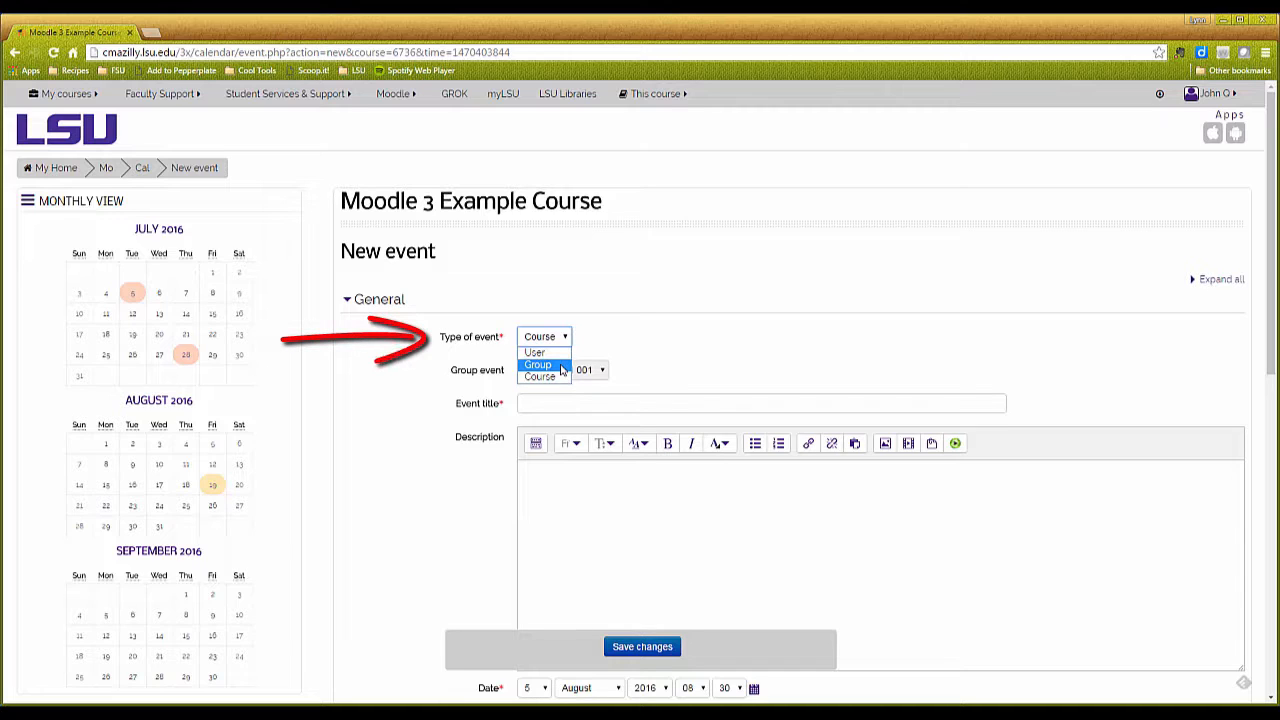
left_click(537, 364)
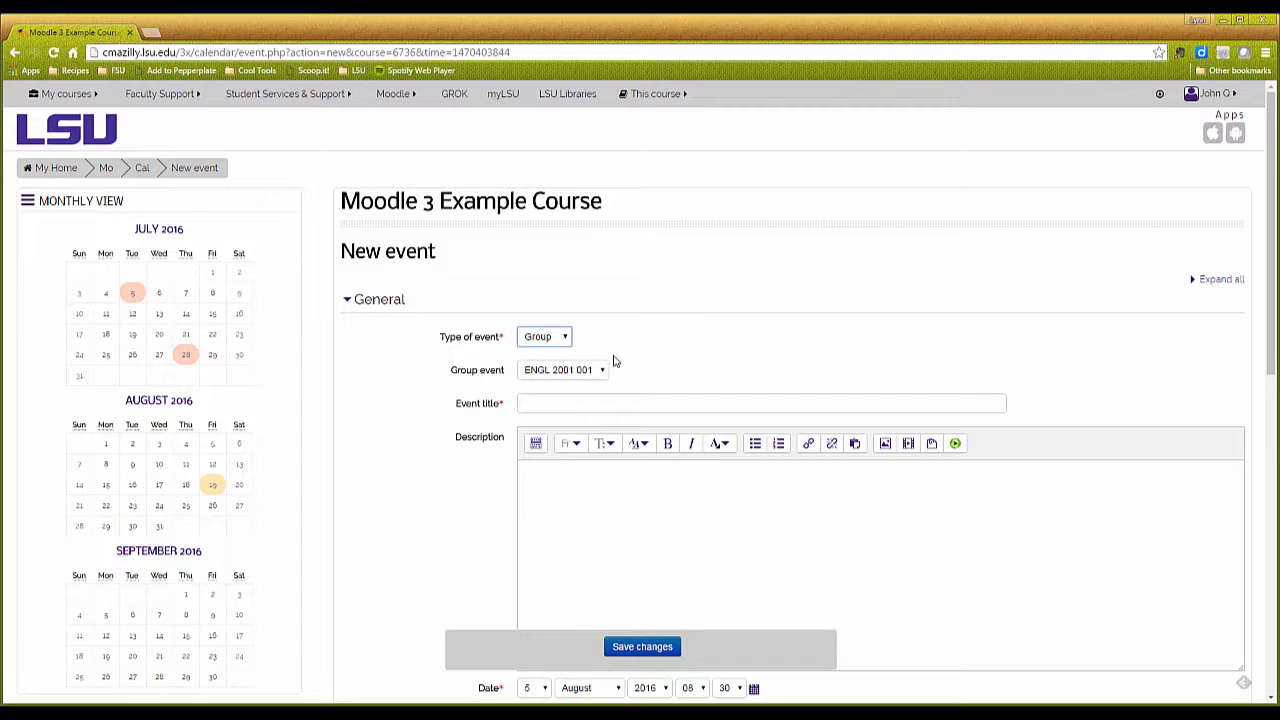
Step: Assign the group event to Group C
left_click(562, 369)
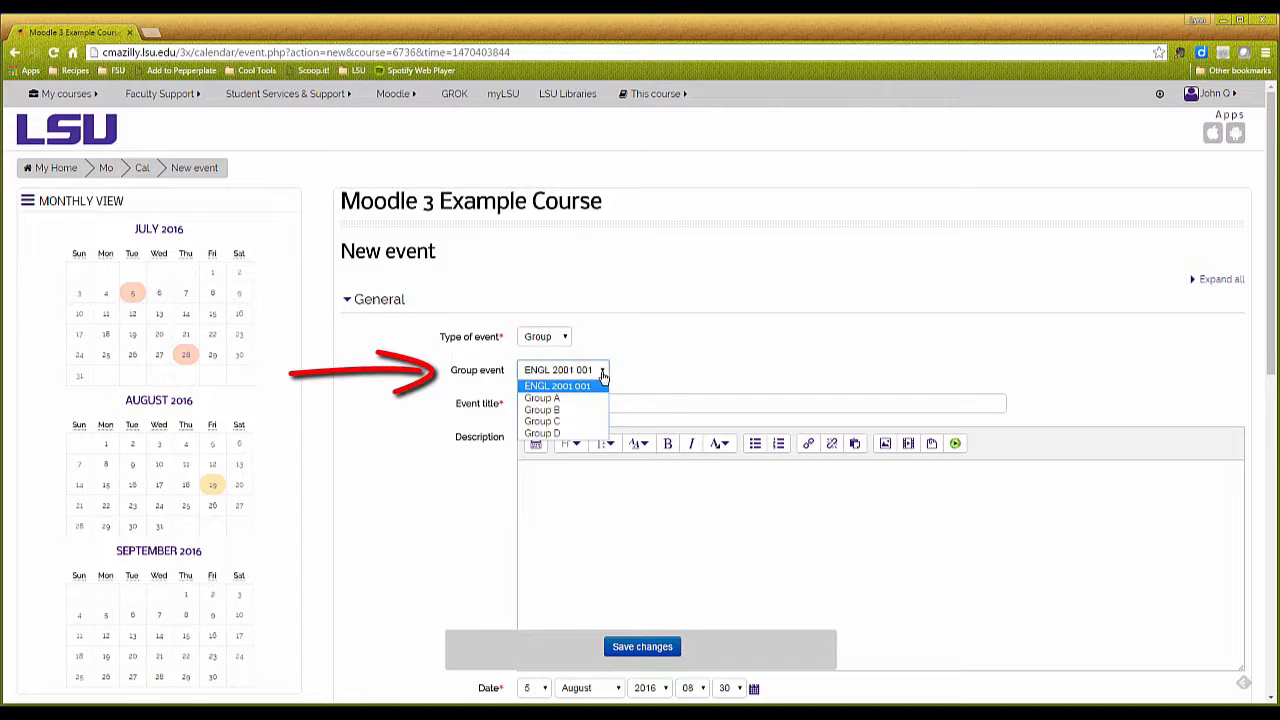
mouse_move(563, 410)
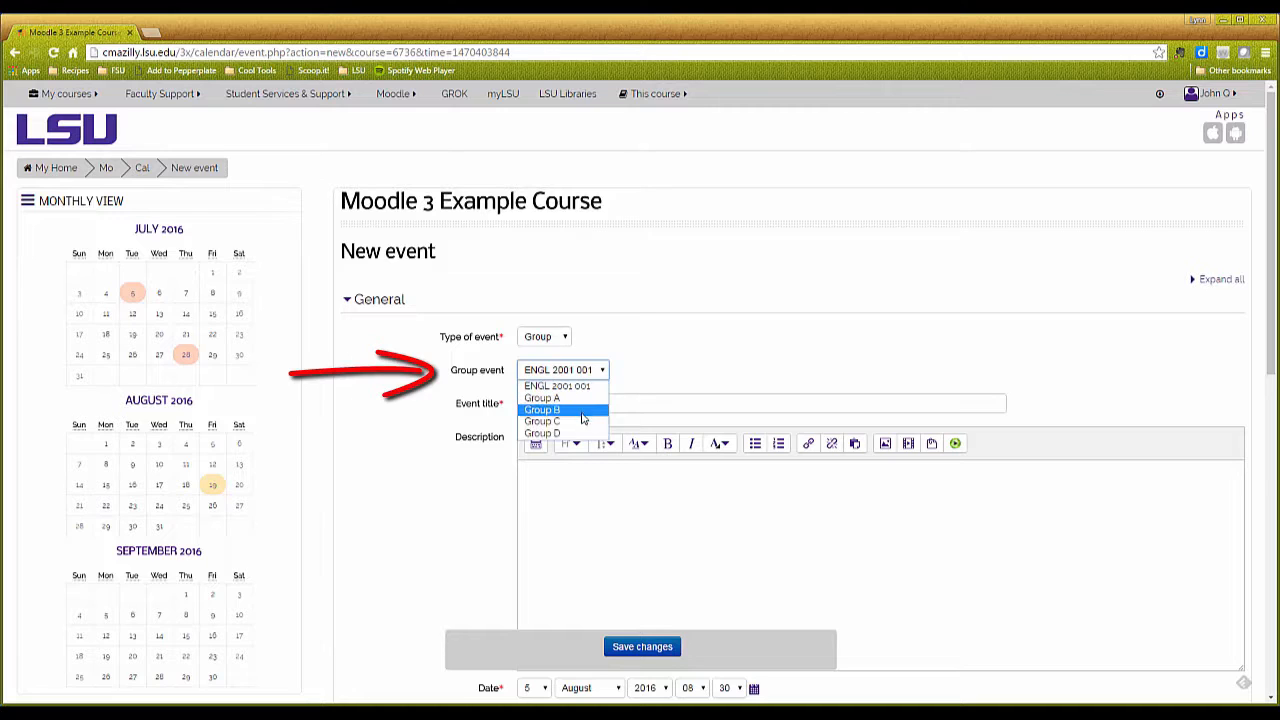
mouse_move(560, 421)
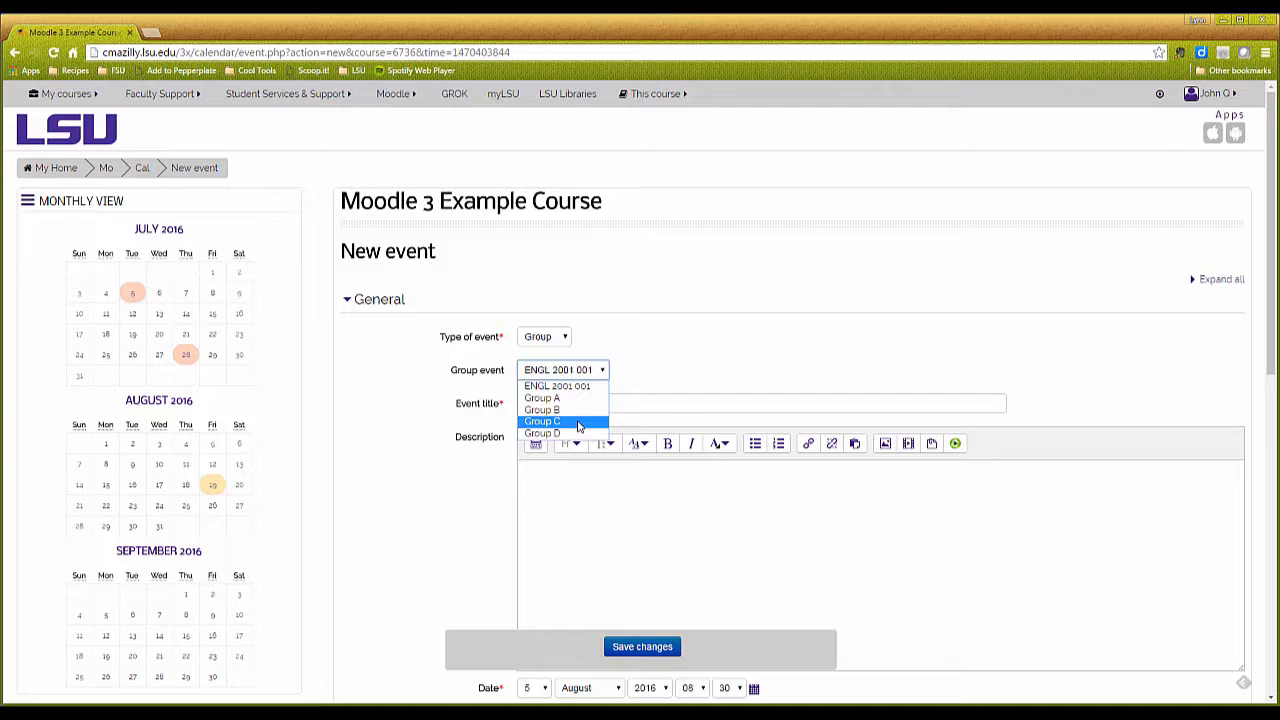
left_click(542, 421)
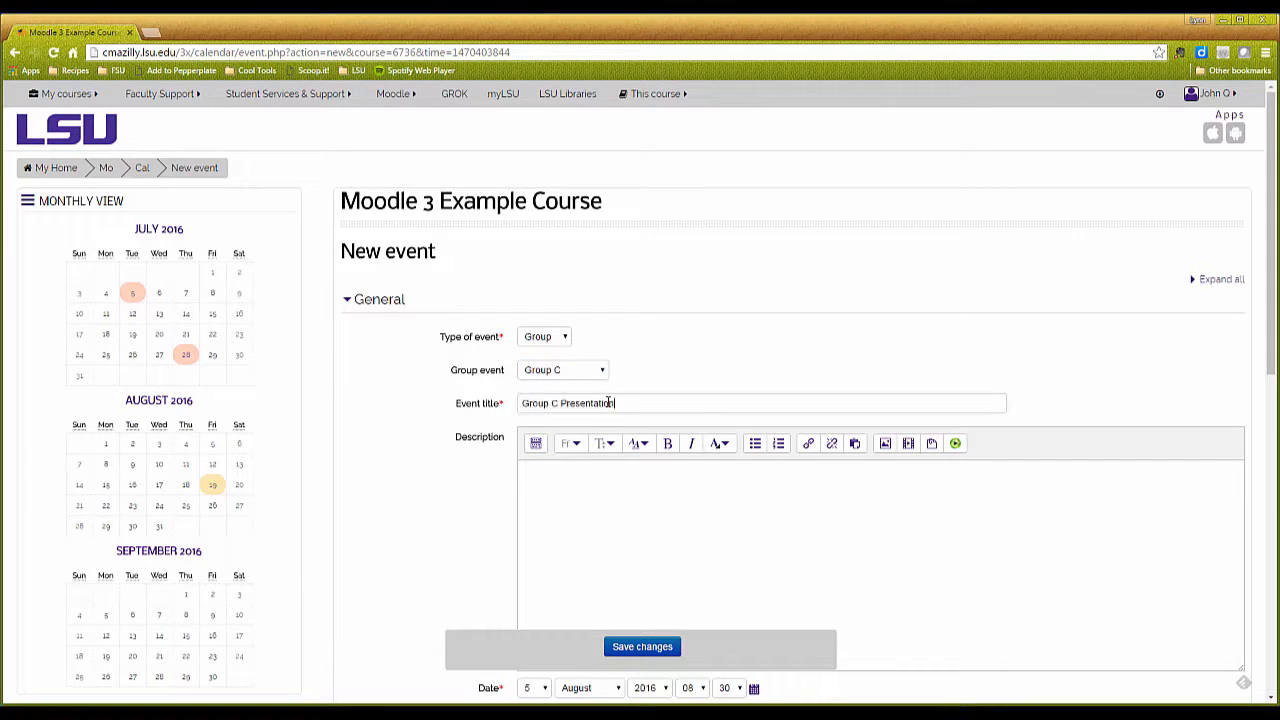
Step: Describe the event as 'See syllabus for instructions and grading rubric', set day 14, and save
type("See syllabus for instructions and grading rubric")
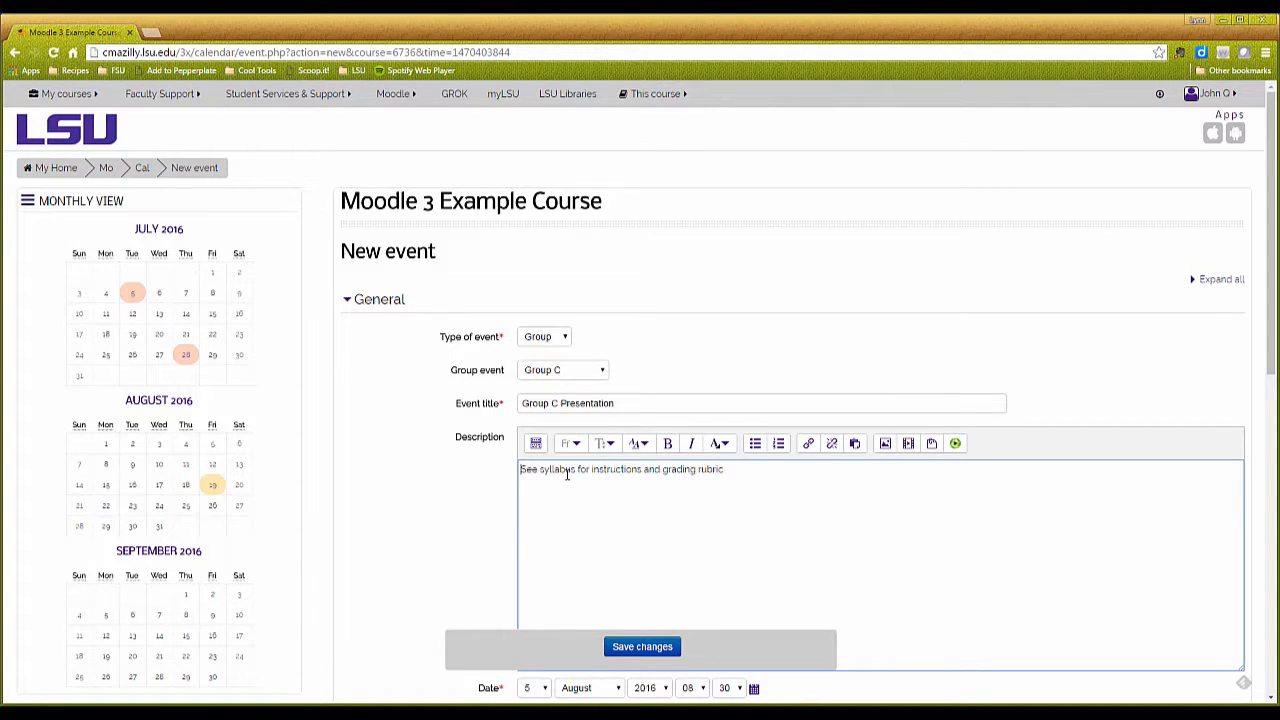
scroll("down", 3)
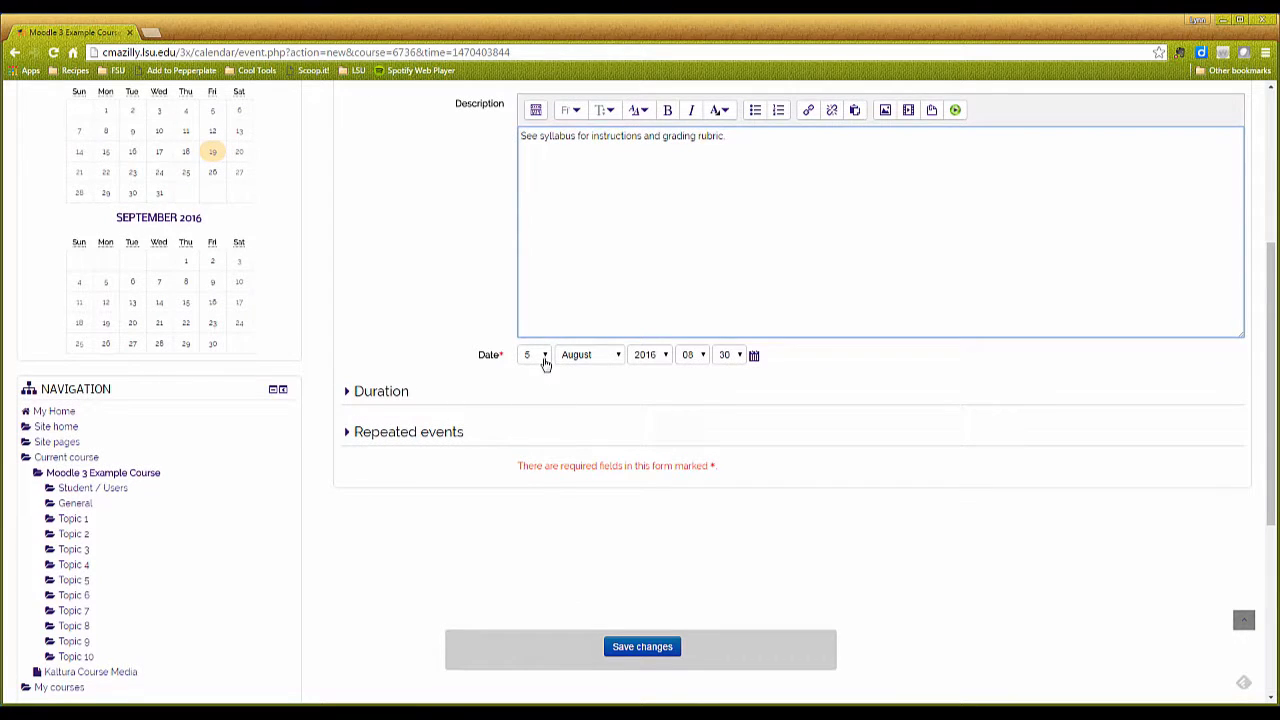
left_click(534, 354)
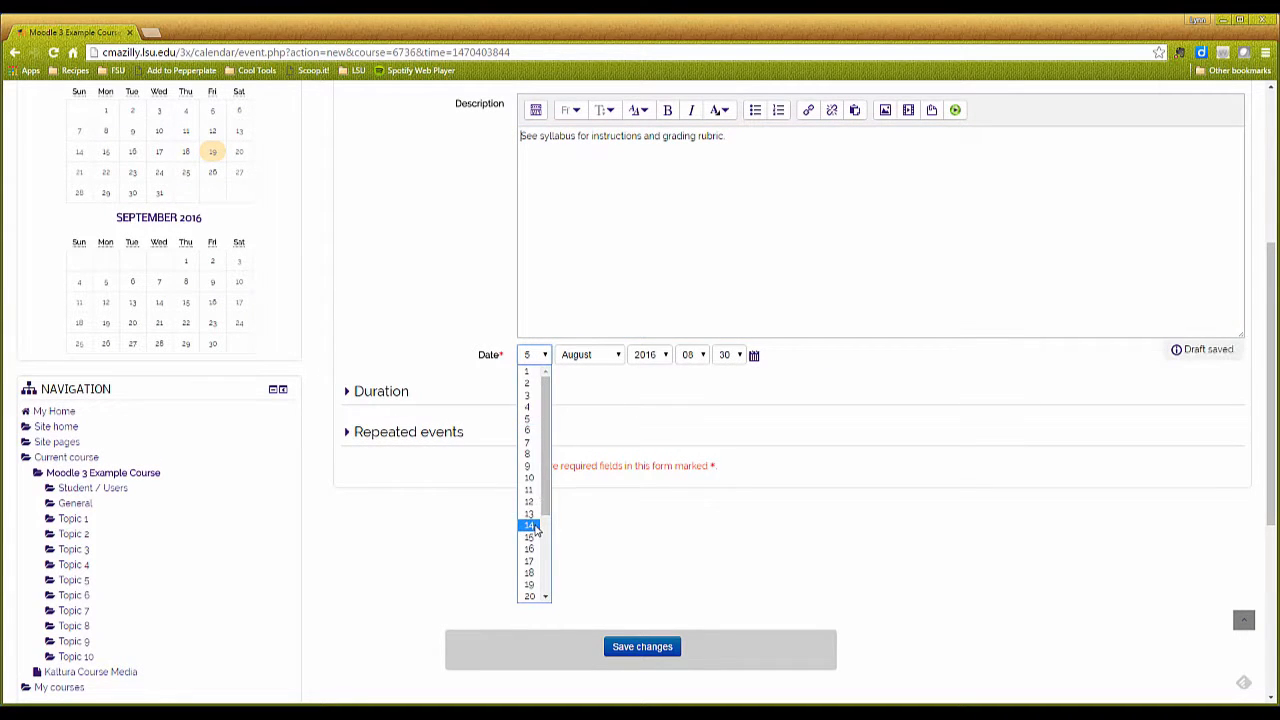
left_click(528, 525)
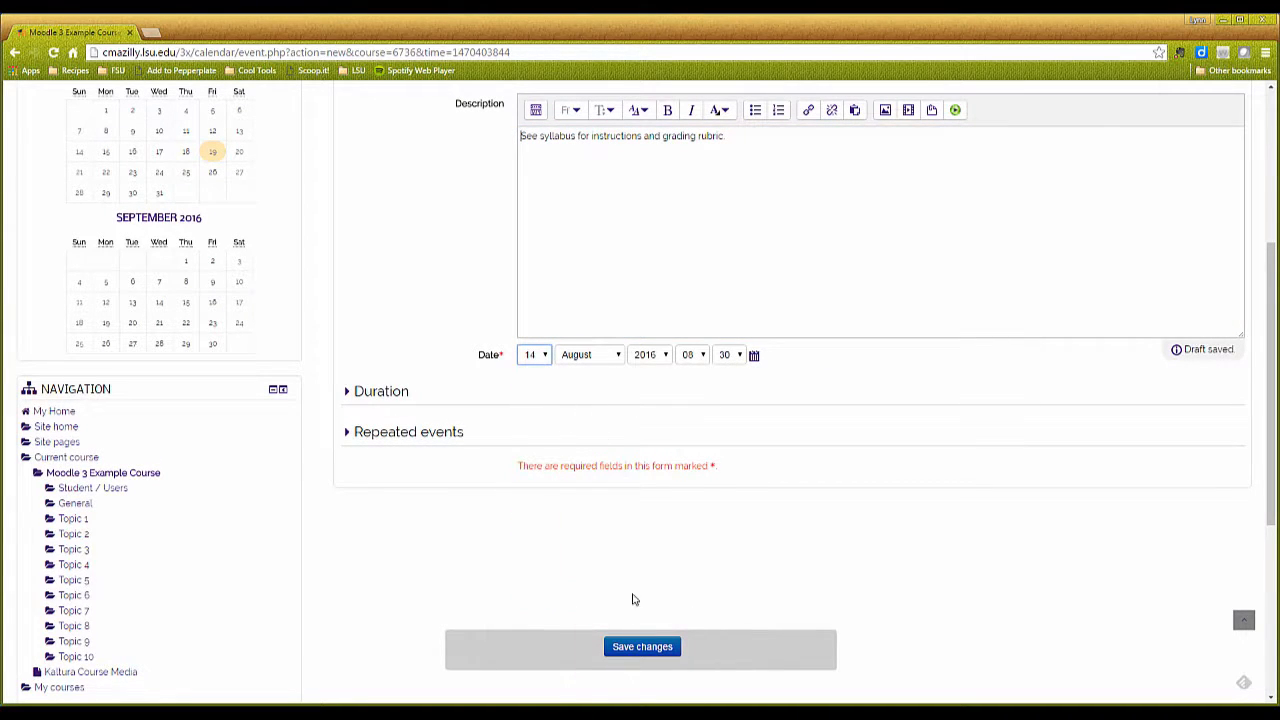
left_click(641, 646)
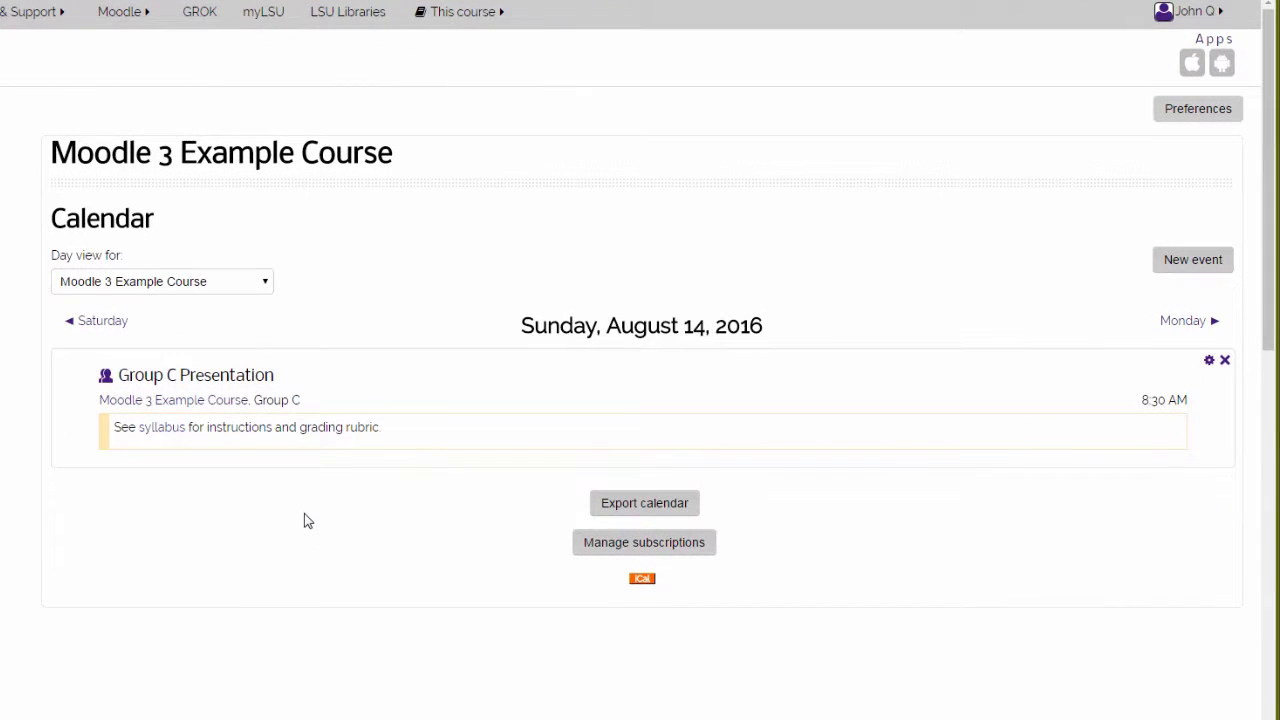